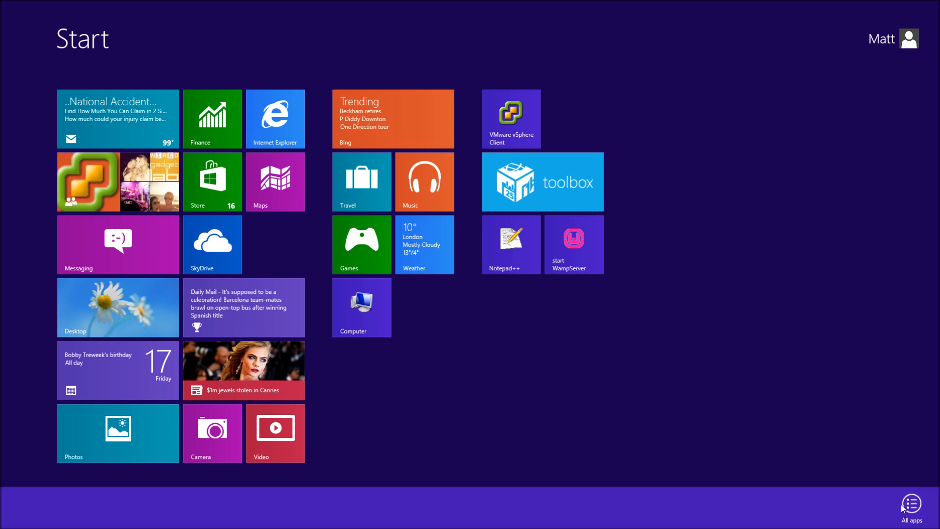
- Show the full All apps list to reach Control Panel
left_click(910, 503)
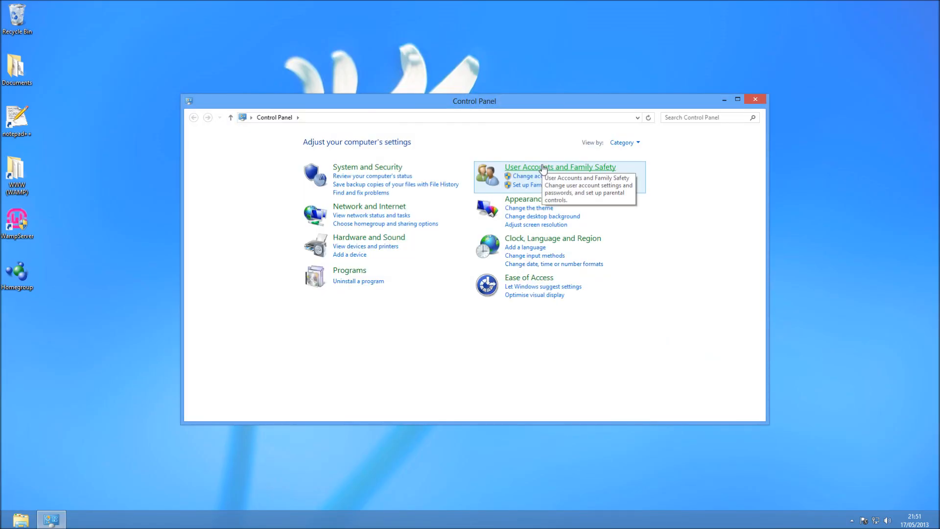
mouse_move(359, 277)
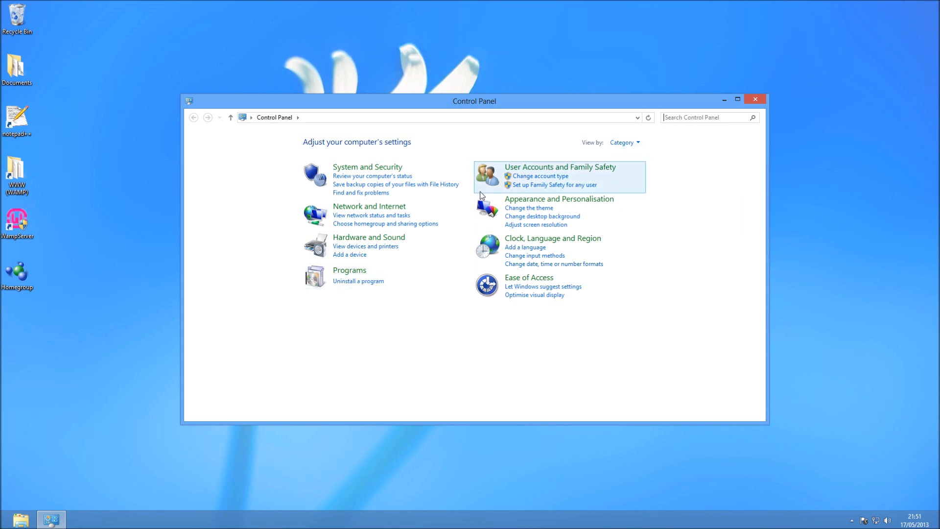
- Go into the Programs category and show the Programs and Features list
left_click(350, 270)
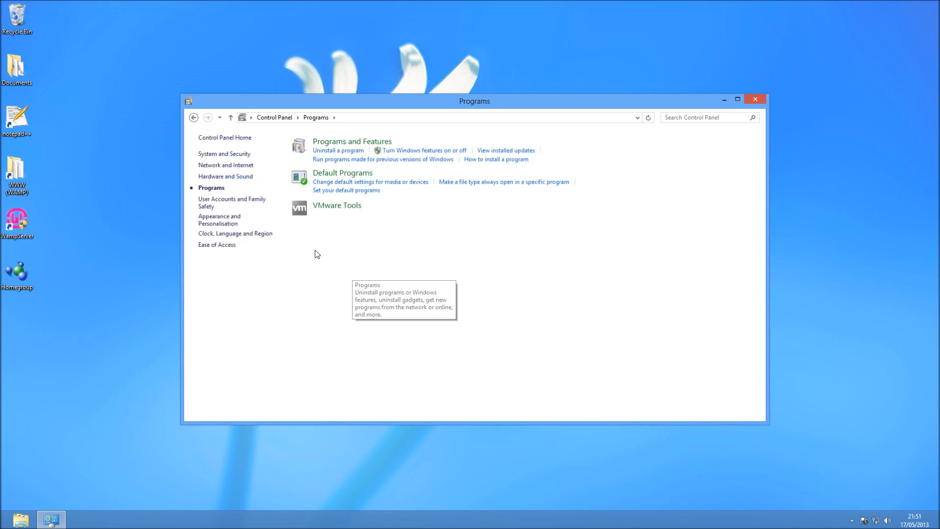
mouse_move(225, 189)
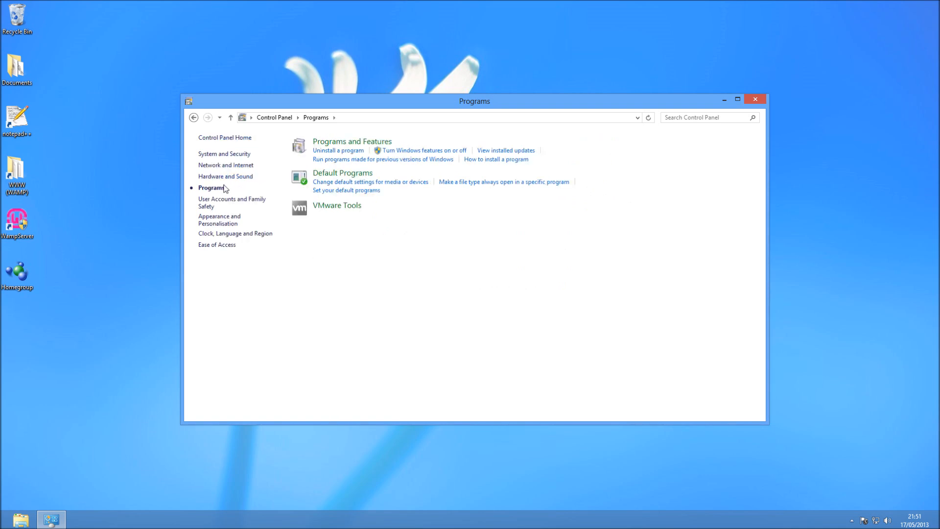
mouse_move(350, 145)
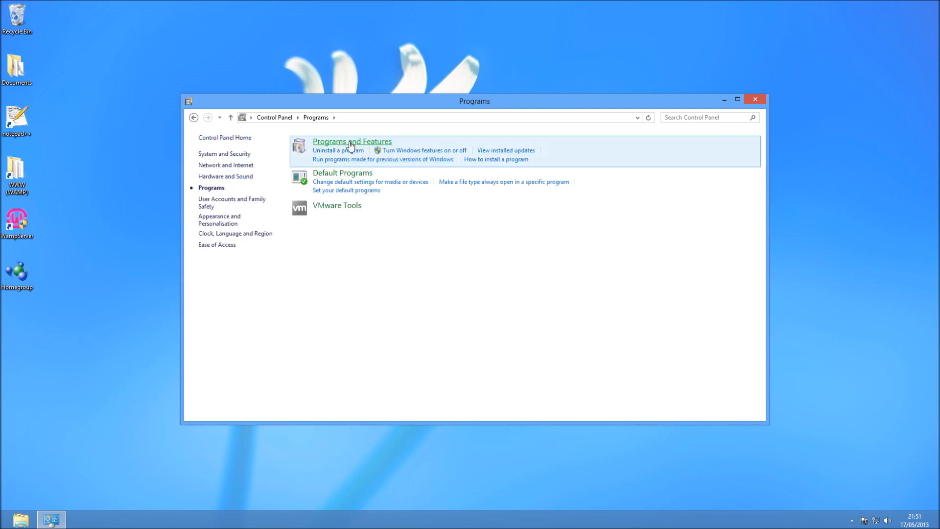
mouse_move(409, 155)
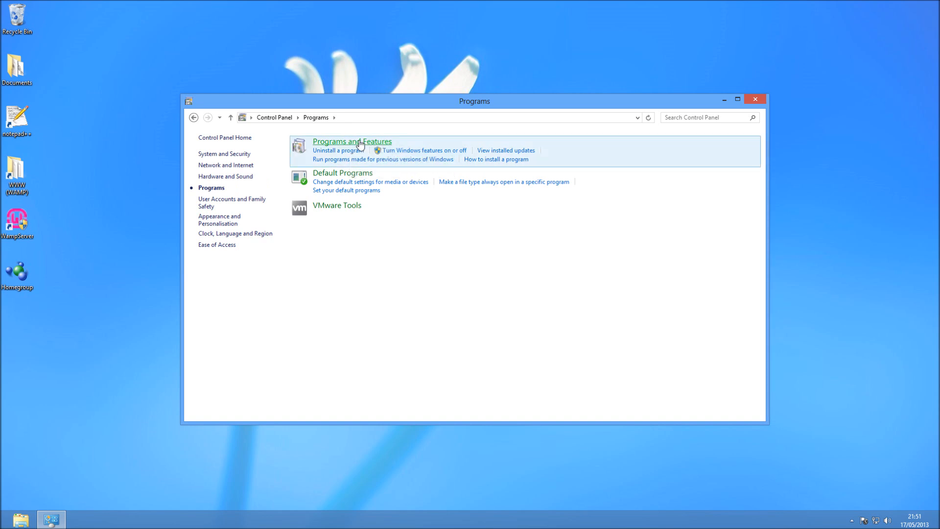
left_click(352, 141)
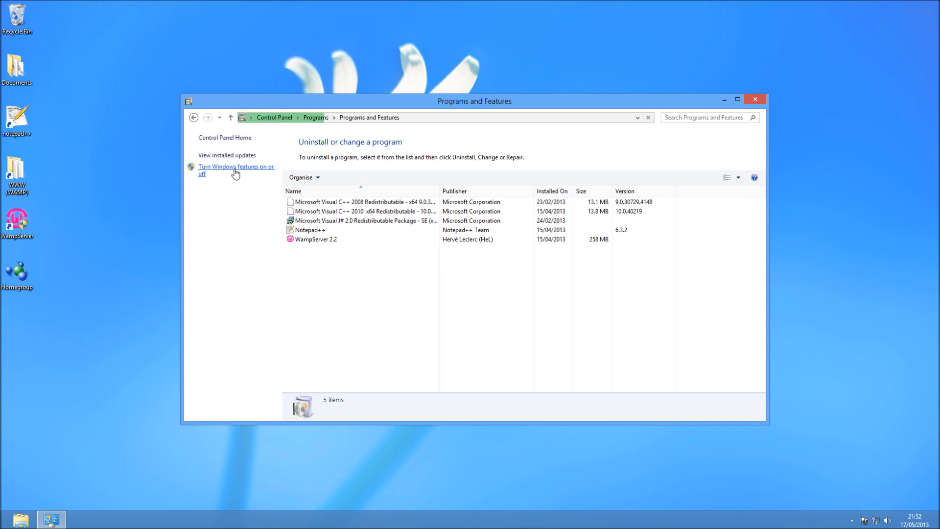
- Bring up the Windows Features dialog via 'Turn Windows features on or off'
left_click(235, 170)
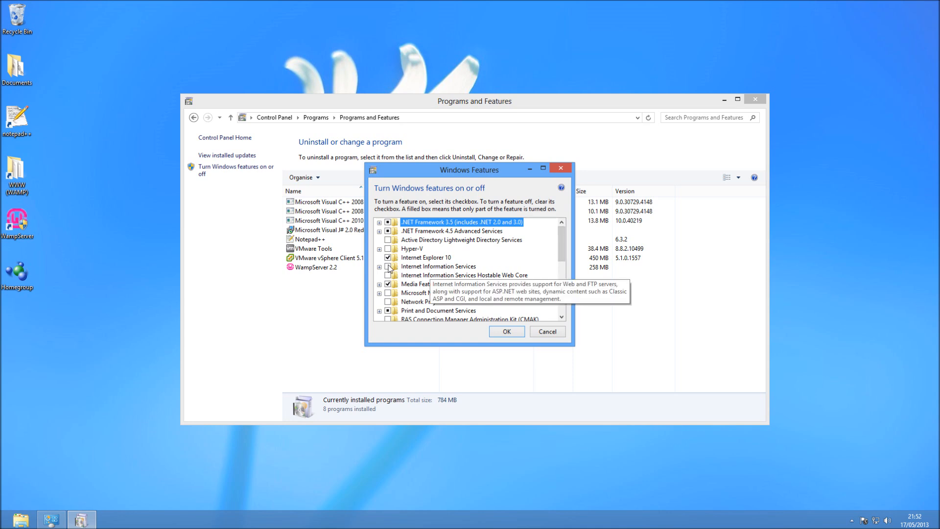
- Select Internet Information Services and expand it to show FTP Server and World Wide Web Services
left_click(438, 266)
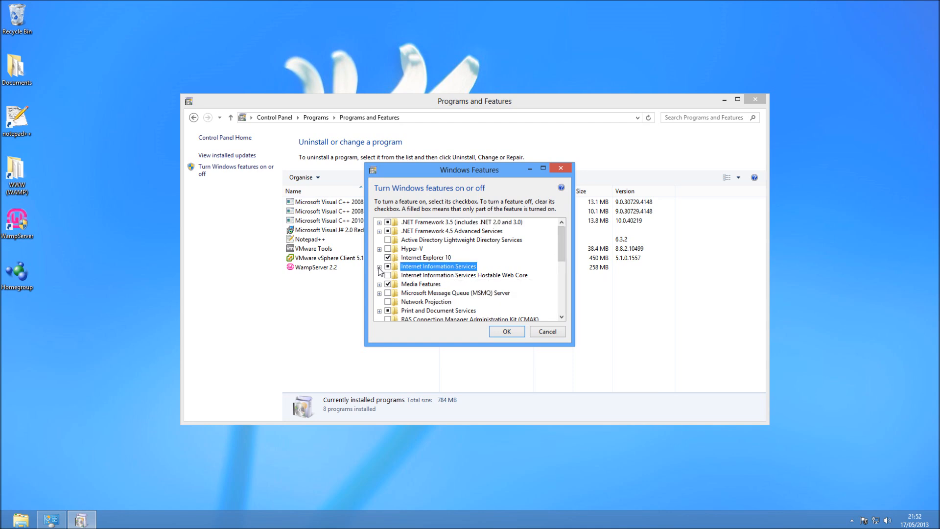
left_click(379, 267)
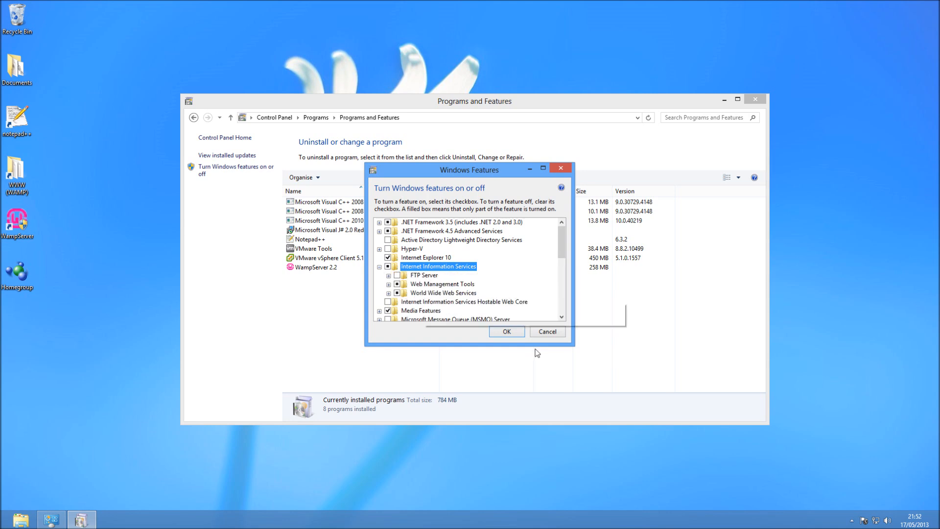
mouse_move(397, 275)
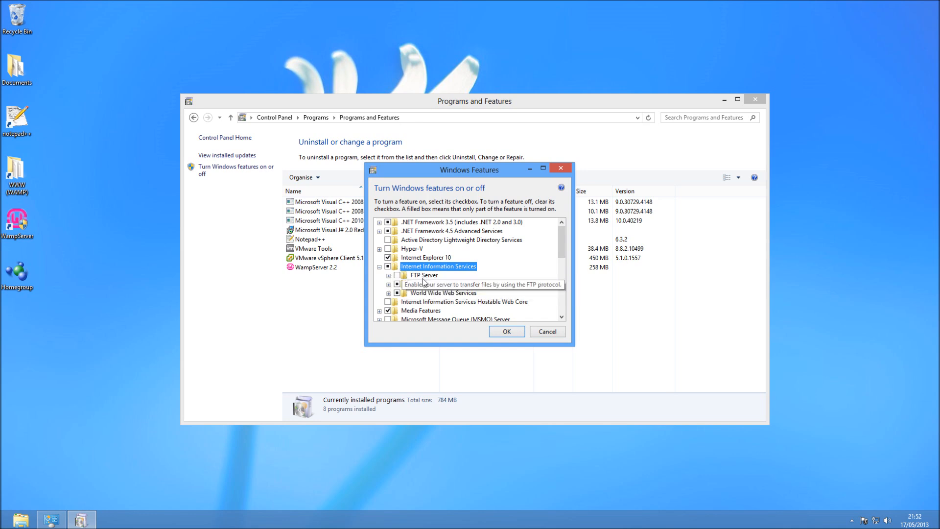
mouse_move(411, 285)
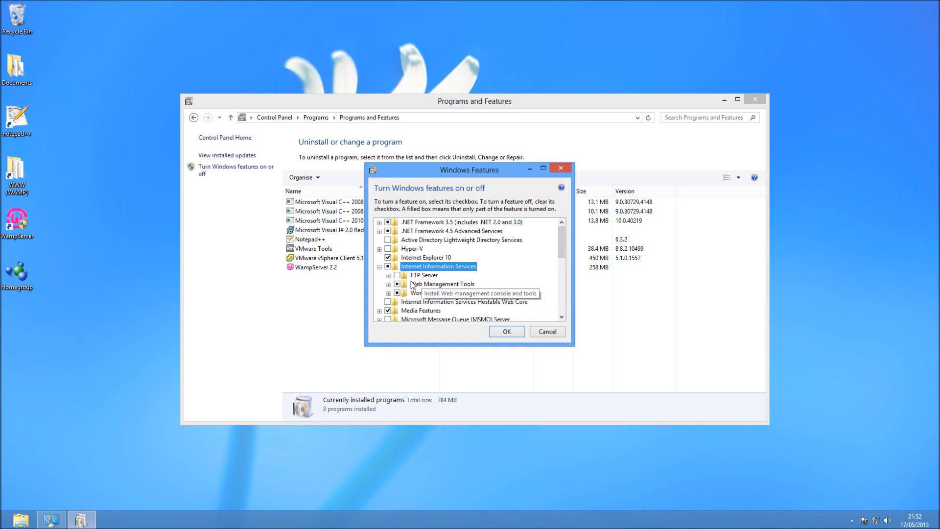